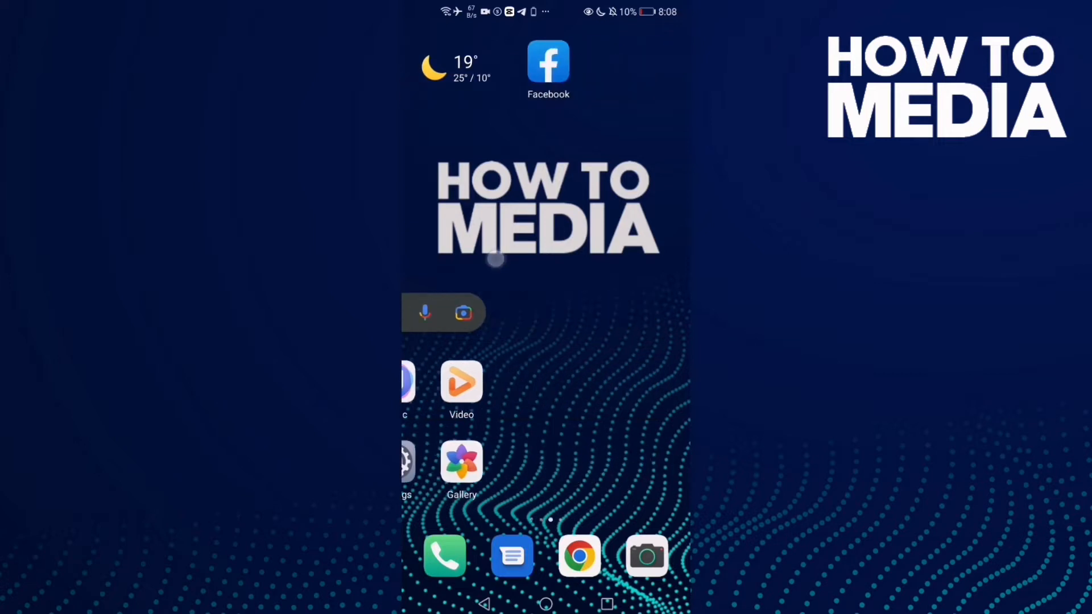
Launch Facebook and go to its main menu
click(548, 62)
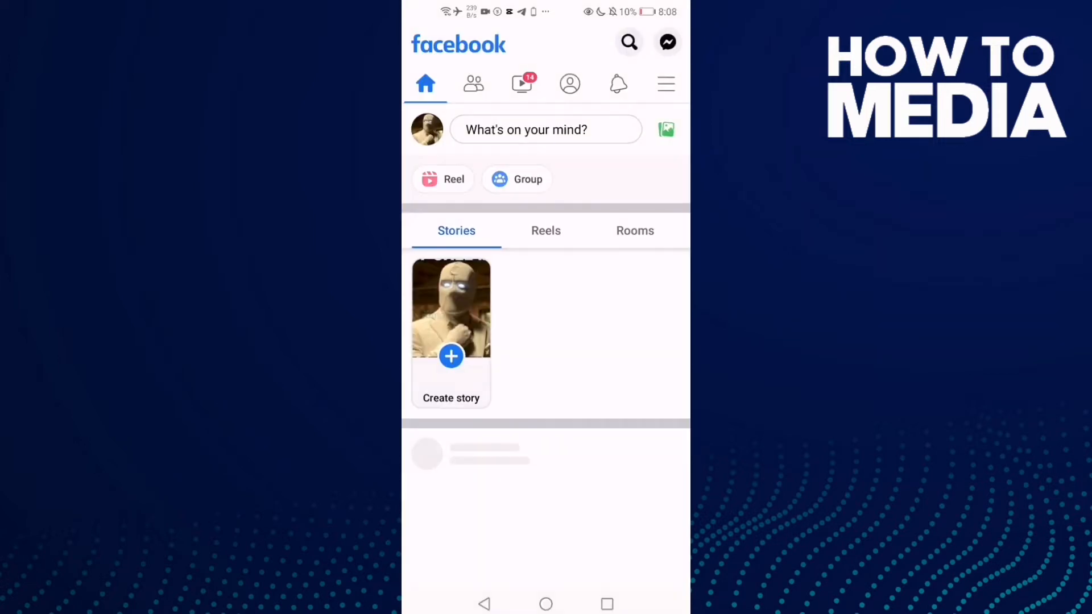
click(521, 83)
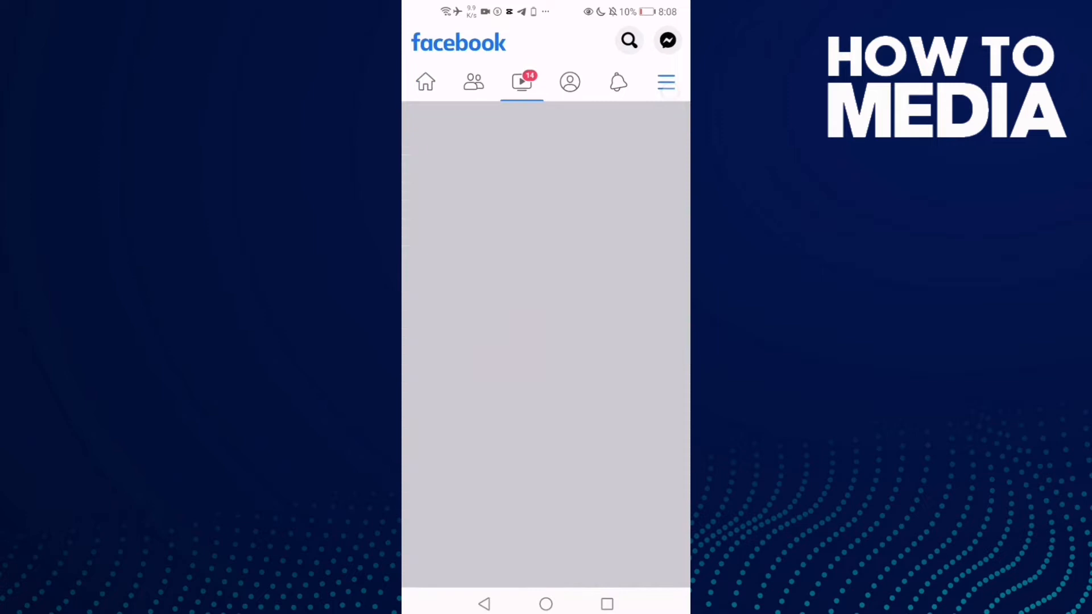
Expand Settings & Privacy in the menu and choose Settings
click(665, 82)
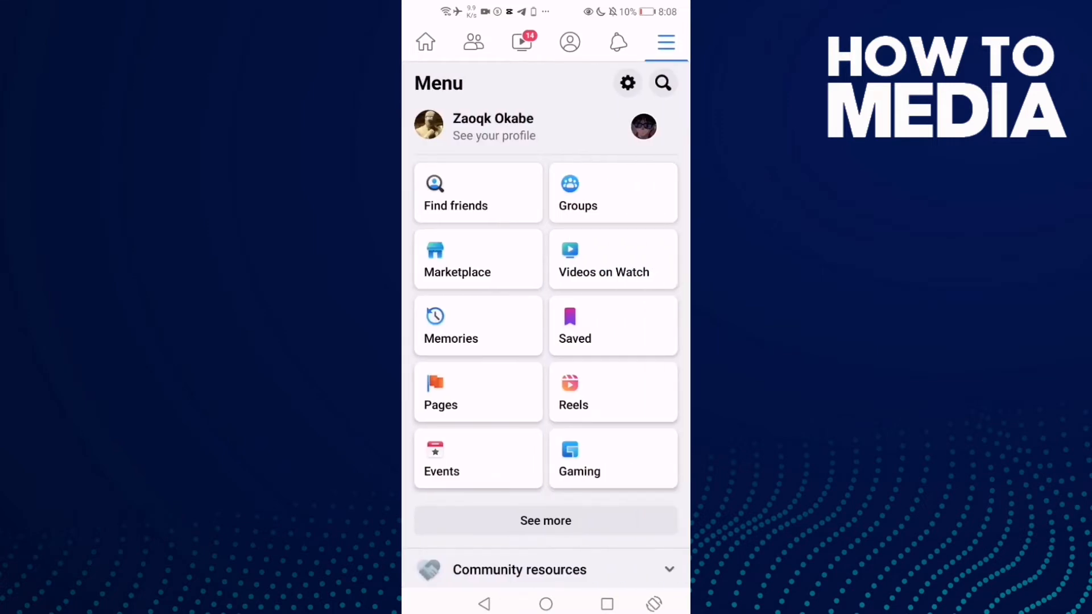
scroll(down, 3)
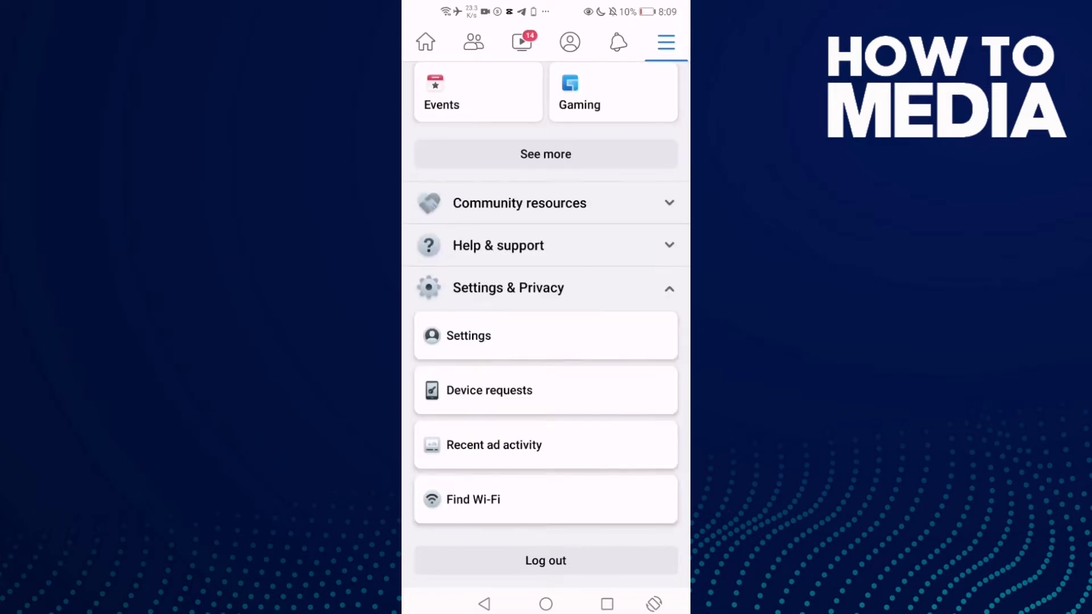
click(468, 336)
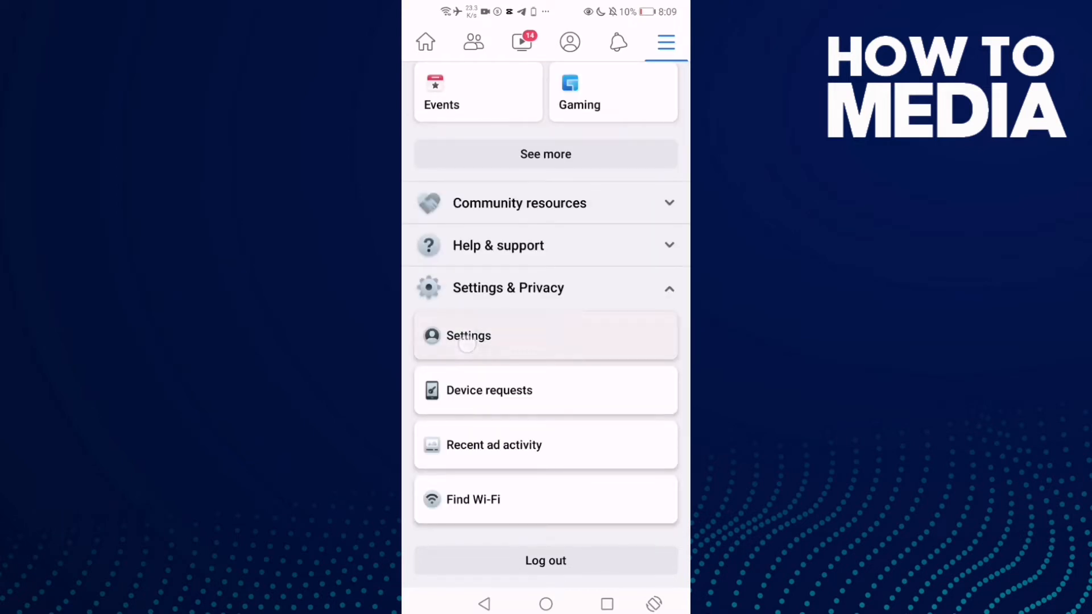
Reach the Download Your Information page from Settings & privacy
click(467, 334)
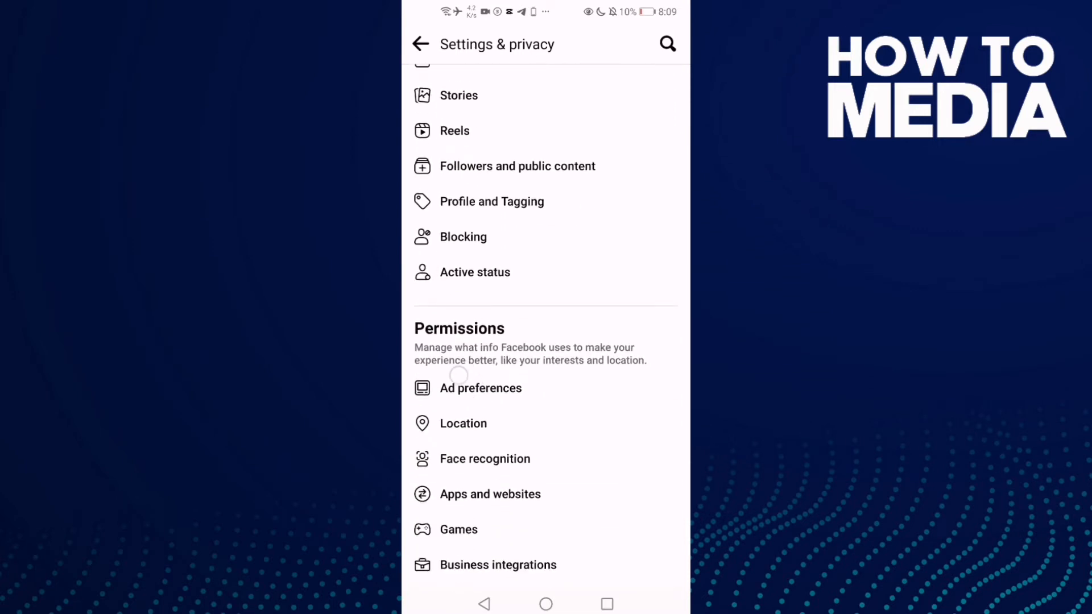
scroll(down, 3)
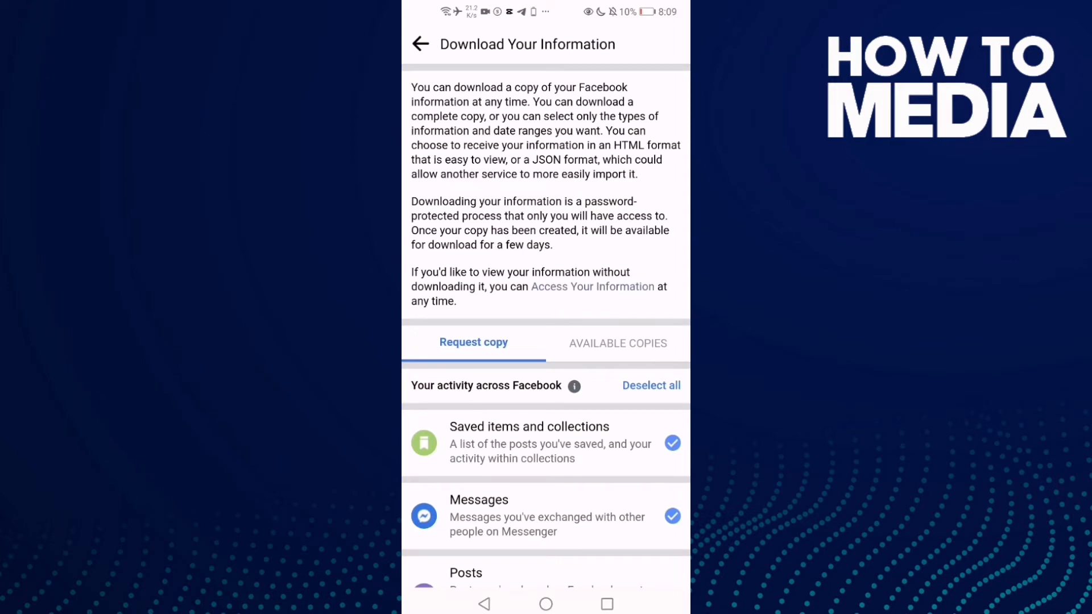
Deselect all information categories, keeping All of my data, HTML format, High quality
click(650, 386)
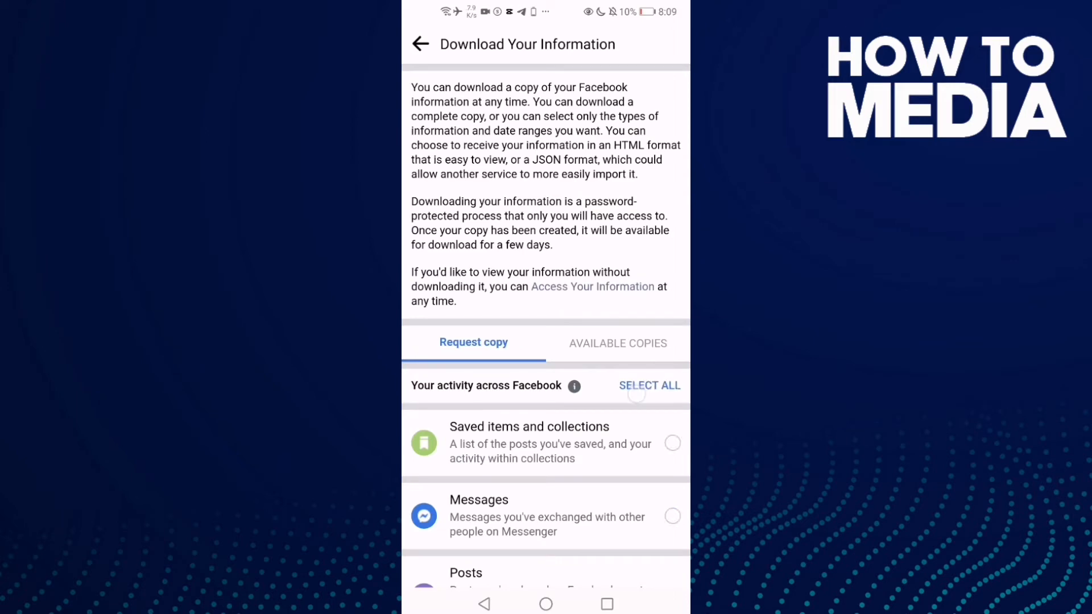
scroll(down, 3)
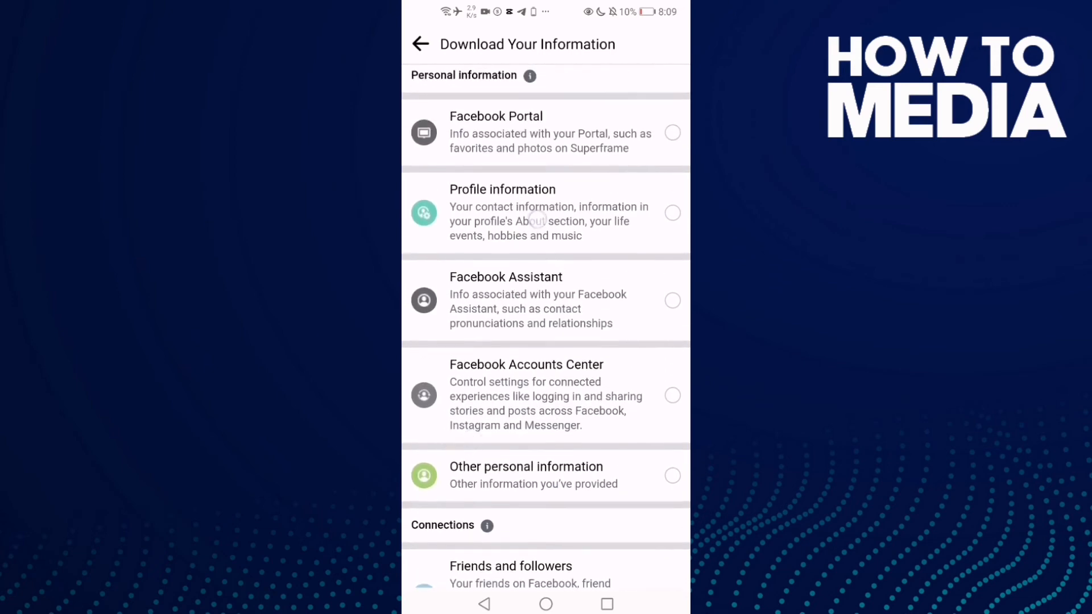
scroll(down, 3)
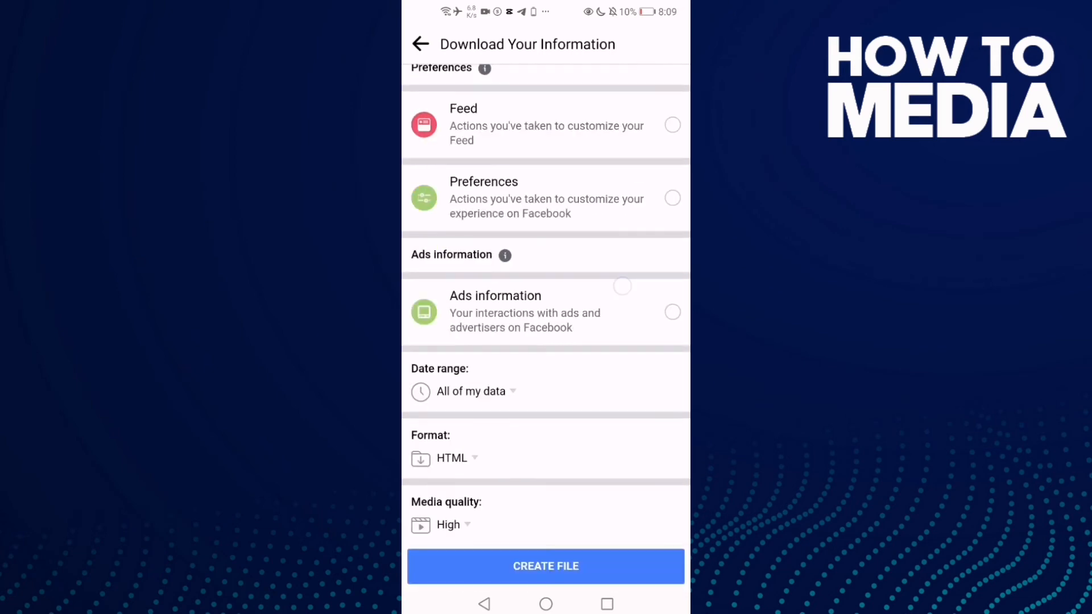
Request the data file with Create File and return to the home screen
click(544, 566)
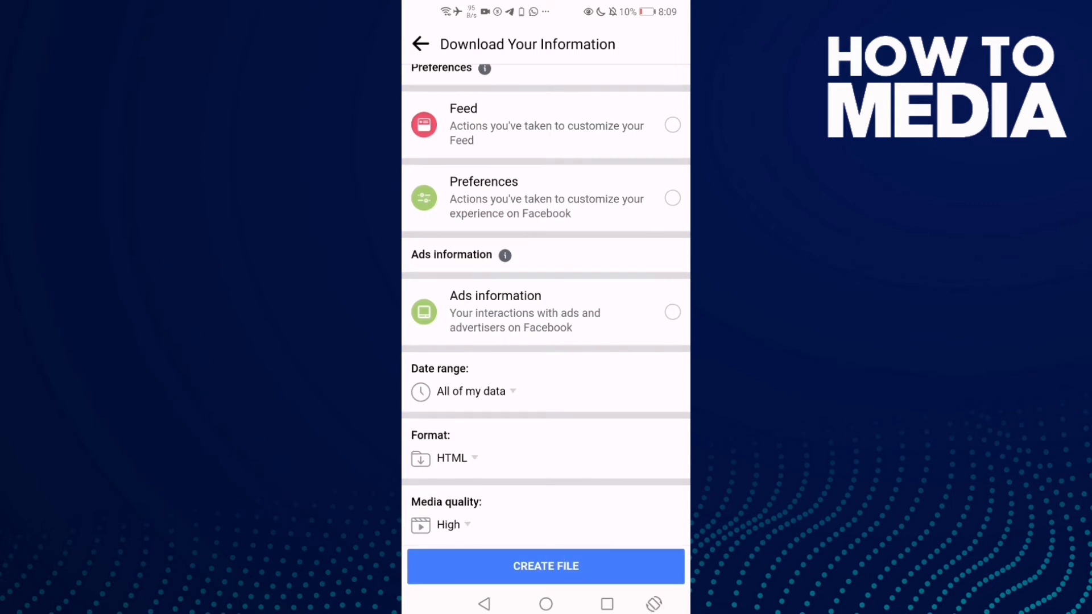
click(545, 604)
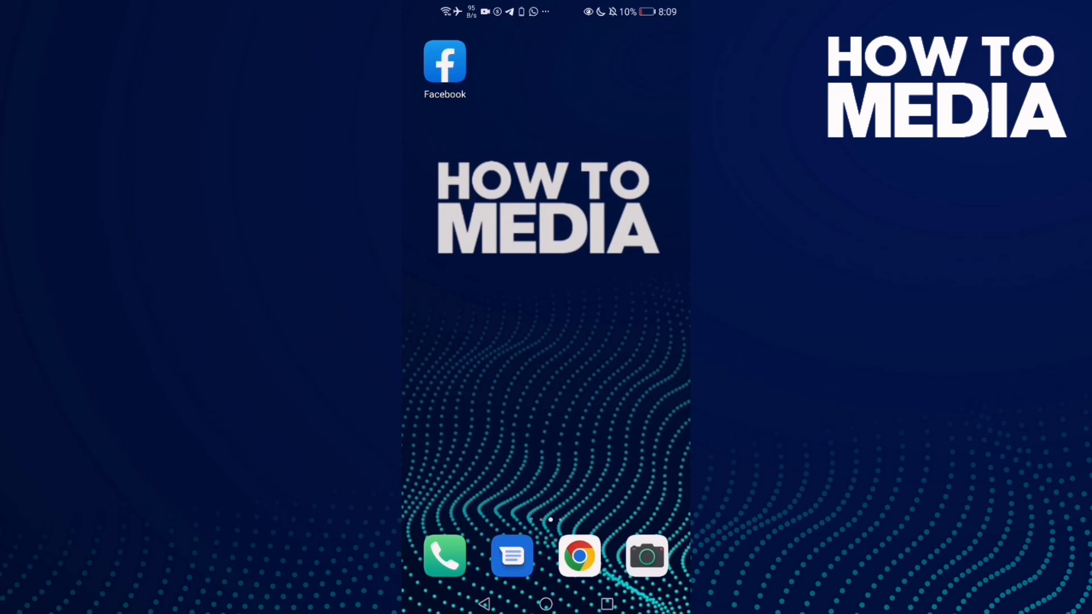